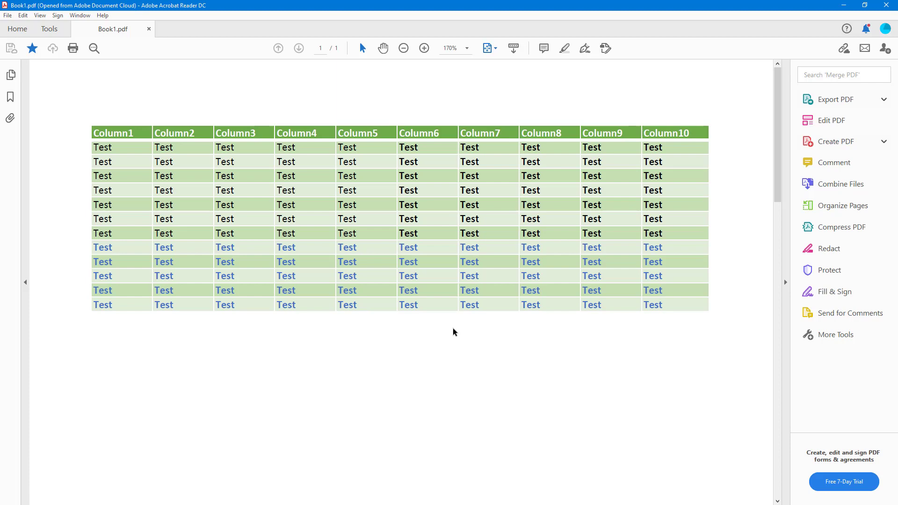
Step: Open the Preferences dialog from the Edit menu, landing on enhanced security settings
{"action": "left_click", "coordinate": [23, 15]}
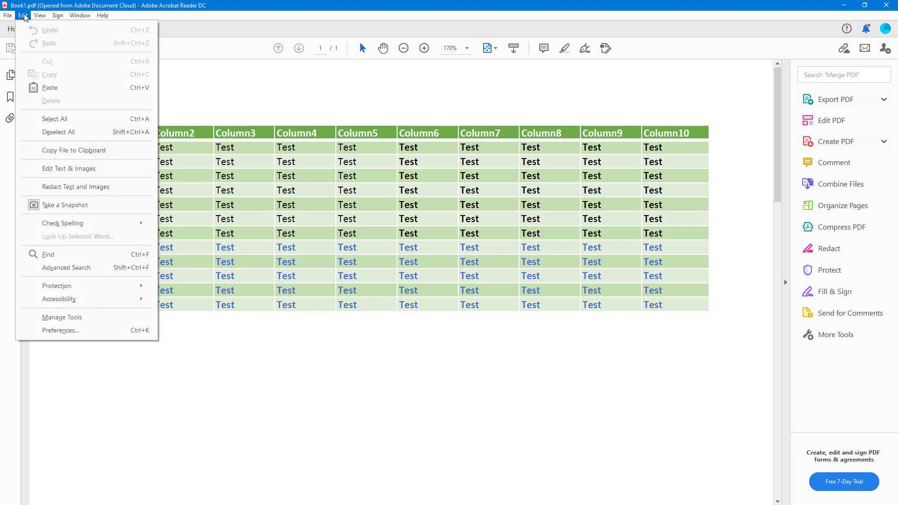
{"action": "left_click", "coordinate": [60, 331]}
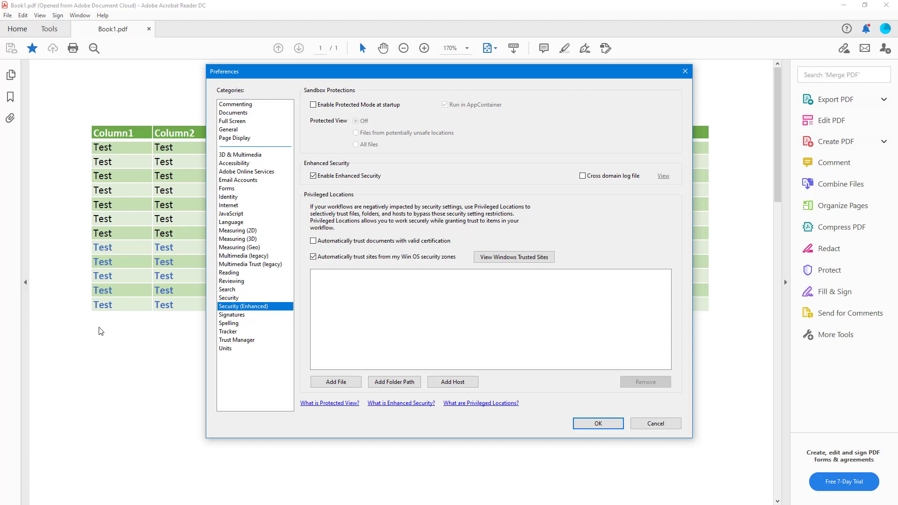
{"action": "mouse_move", "coordinate": [290, 61]}
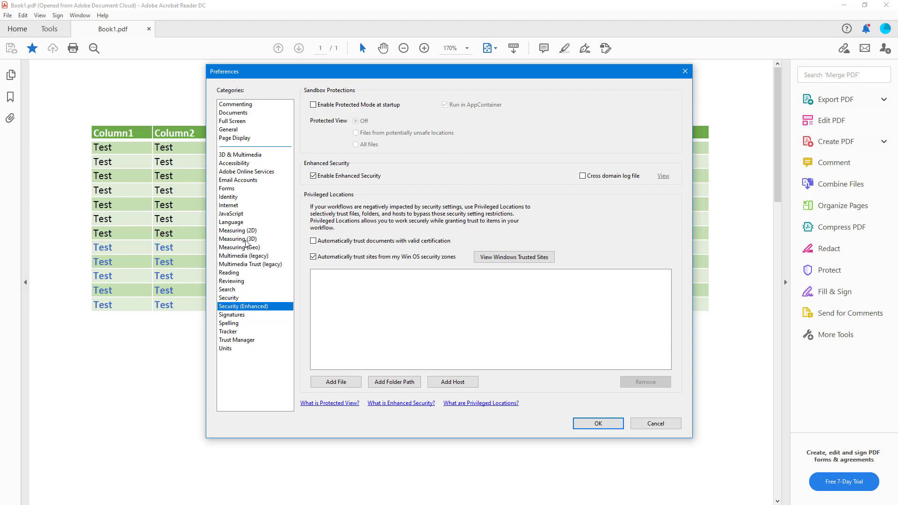
Step: Review Commenting preferences keeping Sitka Small as comment font, then show the Documents category
{"action": "left_click", "coordinate": [236, 104]}
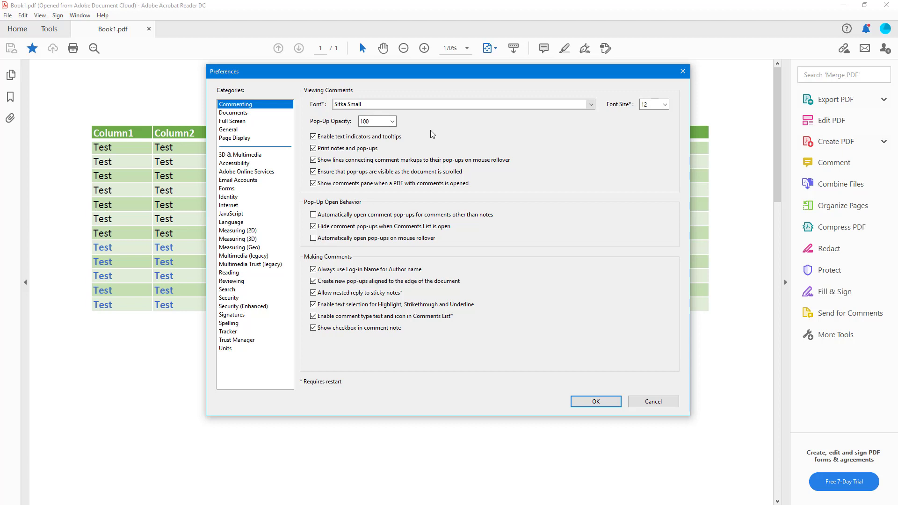
{"action": "left_click", "coordinate": [590, 104]}
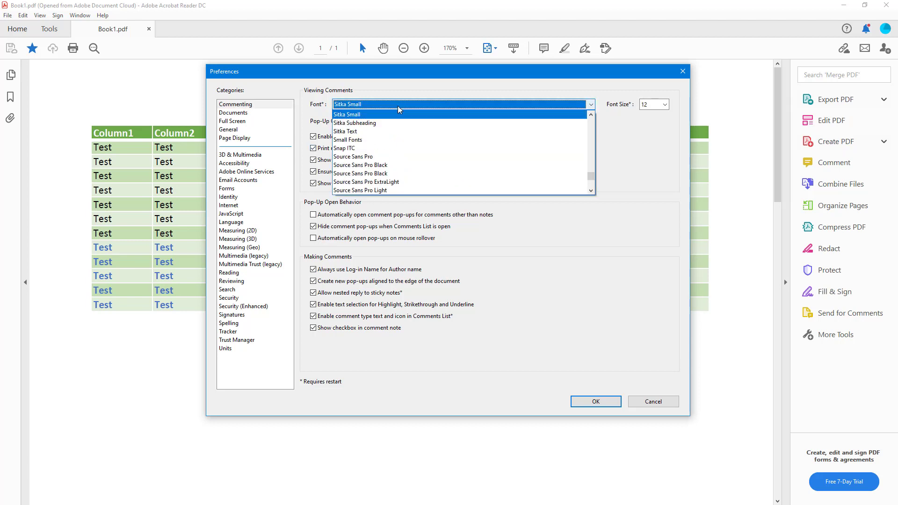
{"action": "left_click", "coordinate": [347, 114]}
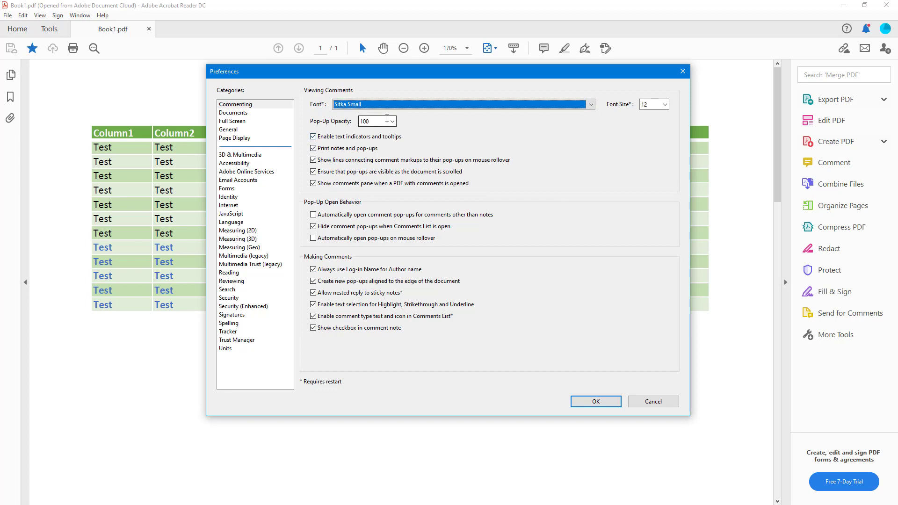
{"action": "mouse_move", "coordinate": [537, 118]}
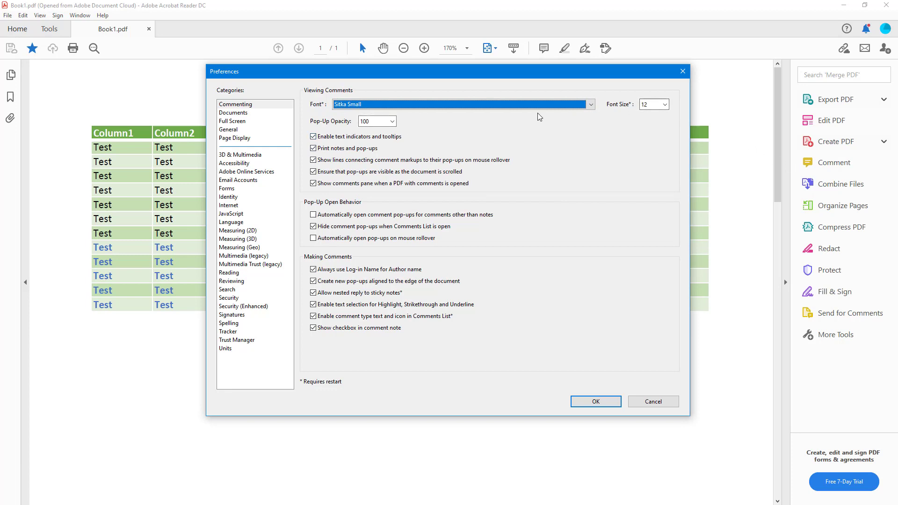
{"action": "left_click", "coordinate": [234, 112]}
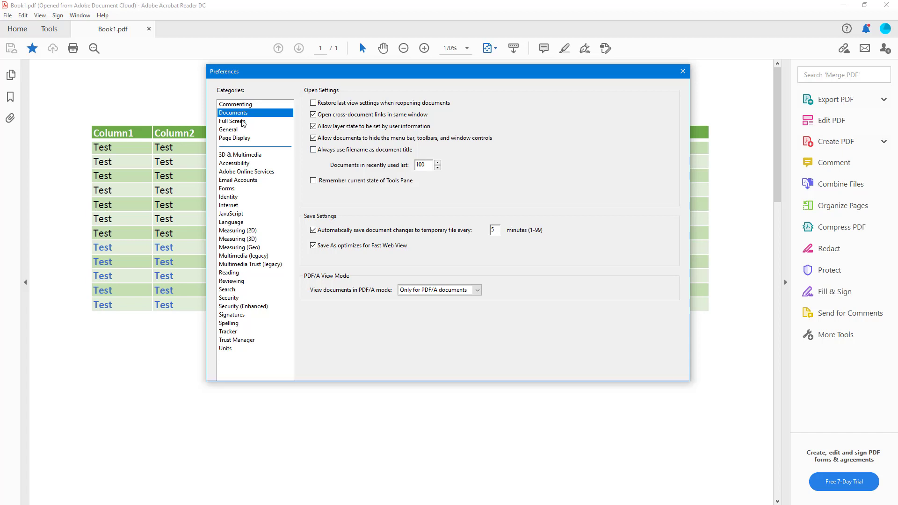
Step: View the Full Screen preferences, then the General preferences
{"action": "left_click", "coordinate": [232, 121]}
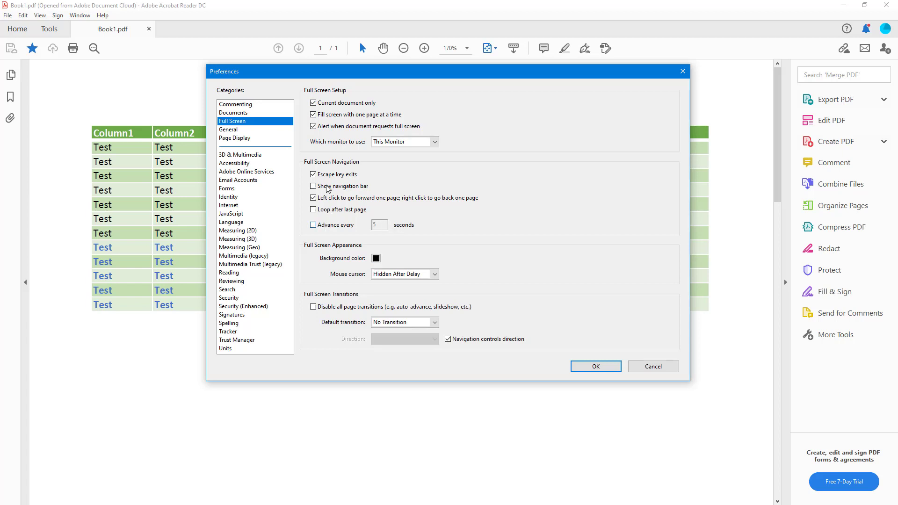
{"action": "left_click", "coordinate": [228, 129]}
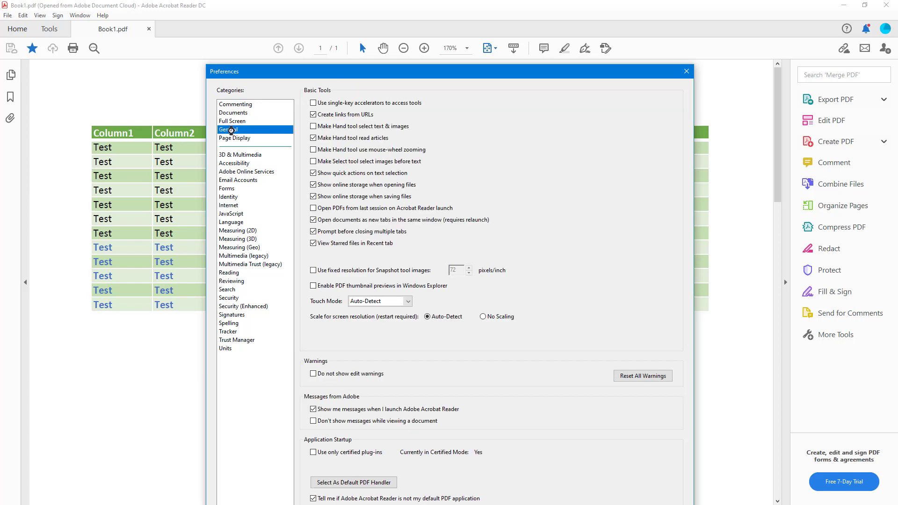
Step: Toggle 'Do not show edit warnings' on and back off, then show Page Display preferences
{"action": "left_click", "coordinate": [314, 126]}
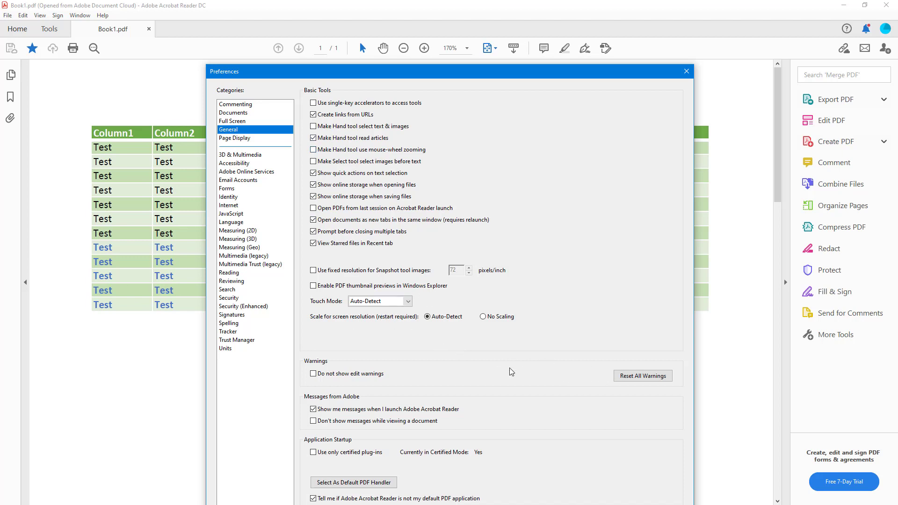
{"action": "mouse_move", "coordinate": [324, 382]}
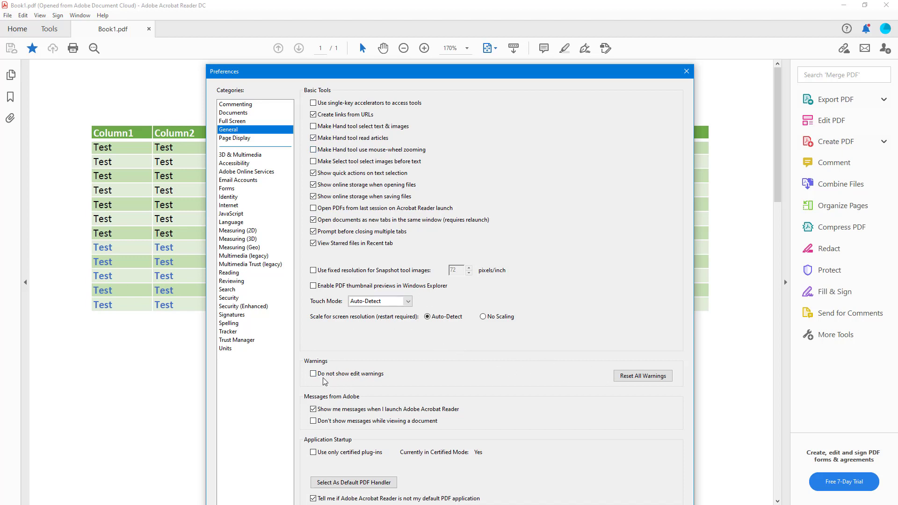
{"action": "left_click", "coordinate": [312, 374]}
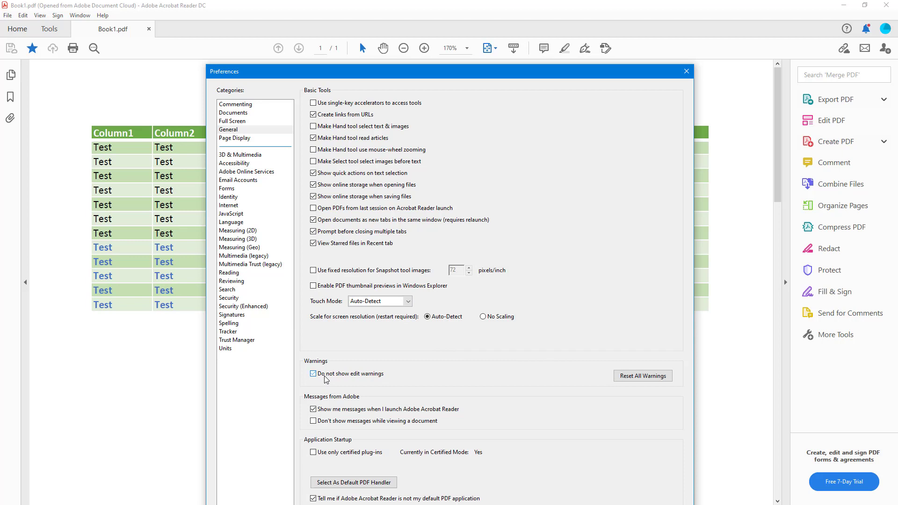
{"action": "left_click", "coordinate": [313, 373]}
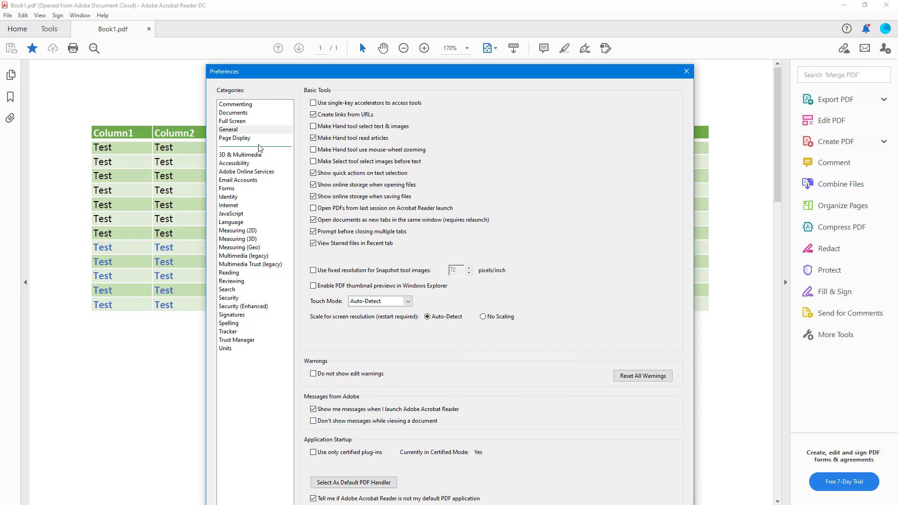
{"action": "left_click", "coordinate": [235, 139]}
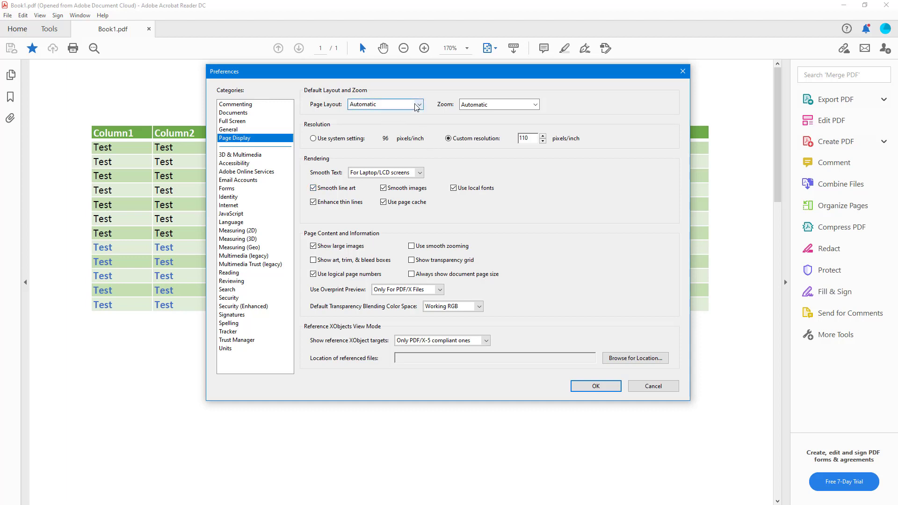
{"action": "left_click", "coordinate": [384, 104]}
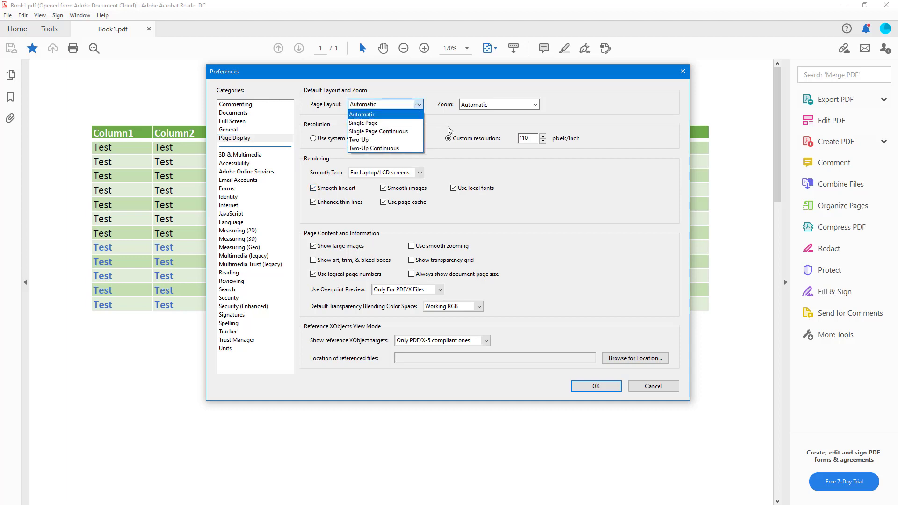
{"action": "mouse_move", "coordinate": [358, 139]}
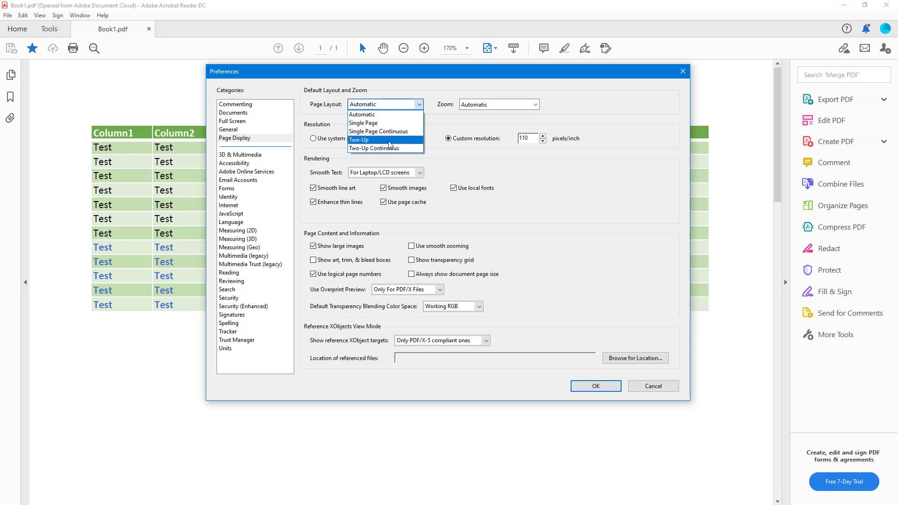
{"action": "mouse_move", "coordinate": [455, 130]}
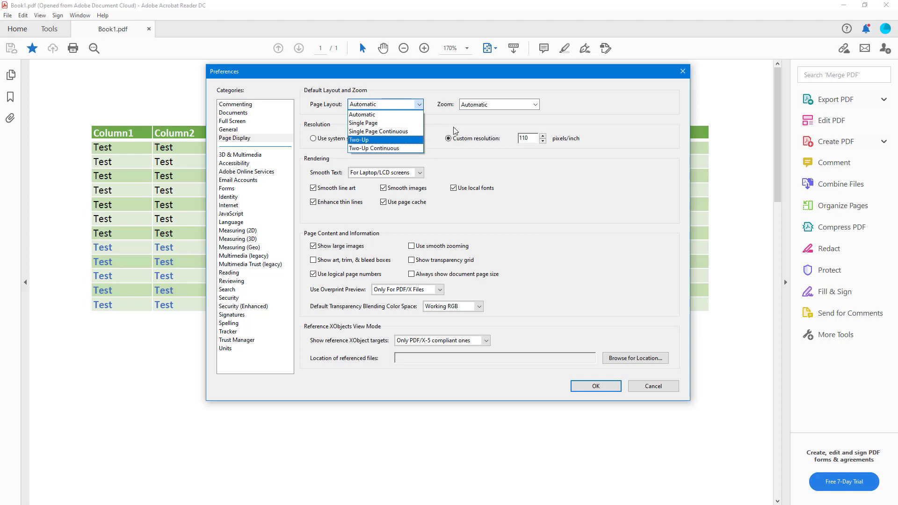
{"action": "left_click", "coordinate": [362, 114]}
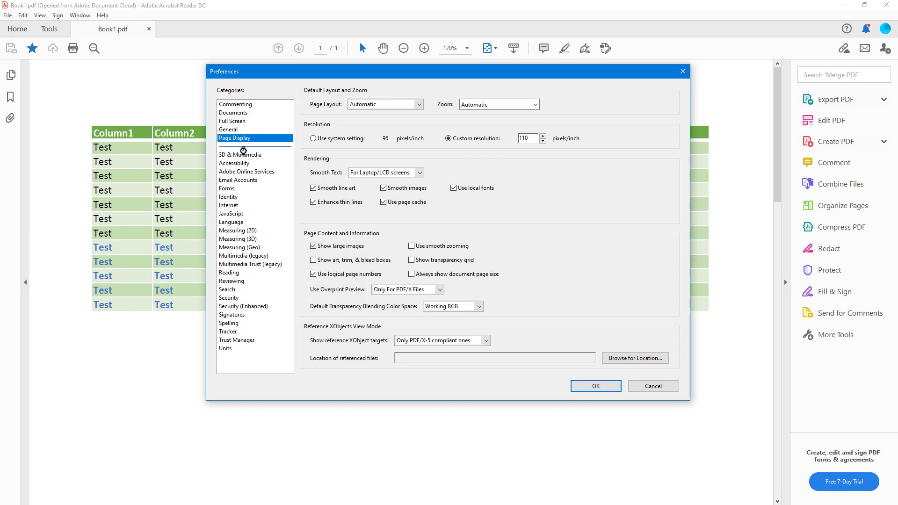
Step: Step through 3D & Multimedia (keeping DirectX 9), Accessibility, Adobe Online Services and Email Accounts
{"action": "left_click", "coordinate": [240, 155]}
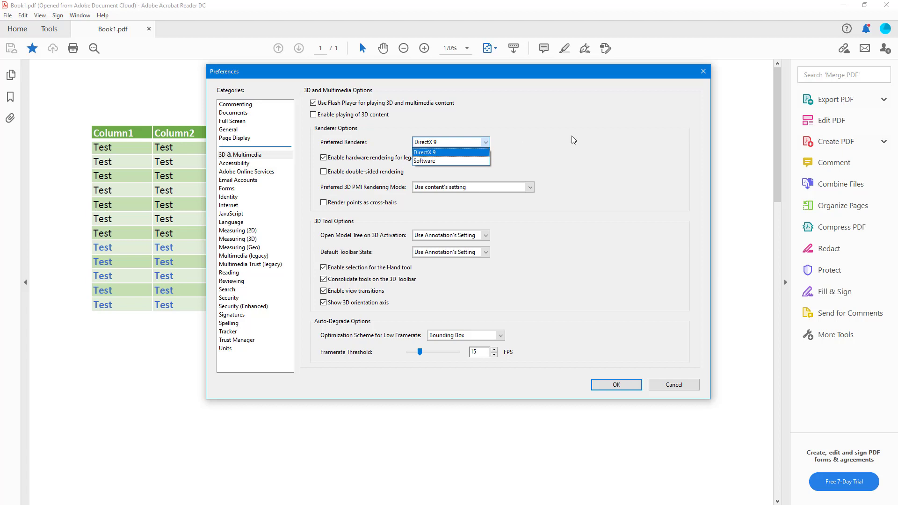
{"action": "left_click", "coordinate": [424, 152]}
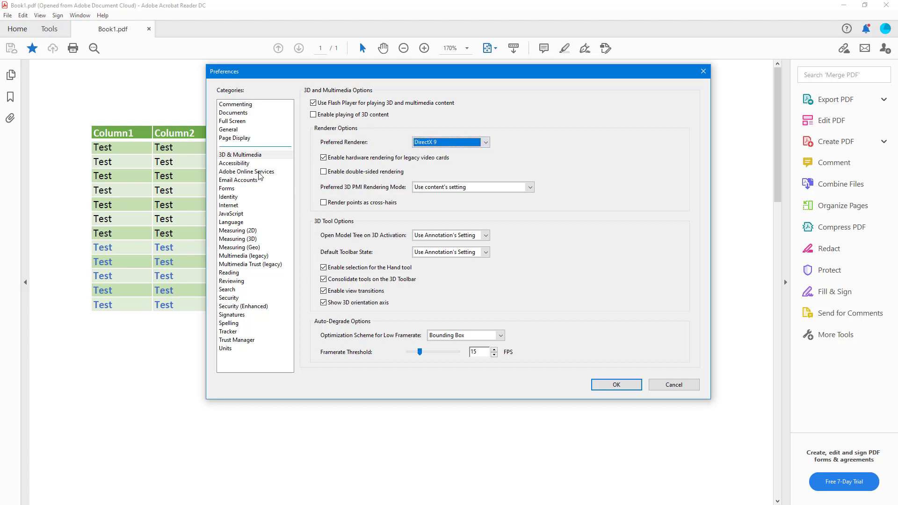
{"action": "left_click", "coordinate": [234, 162]}
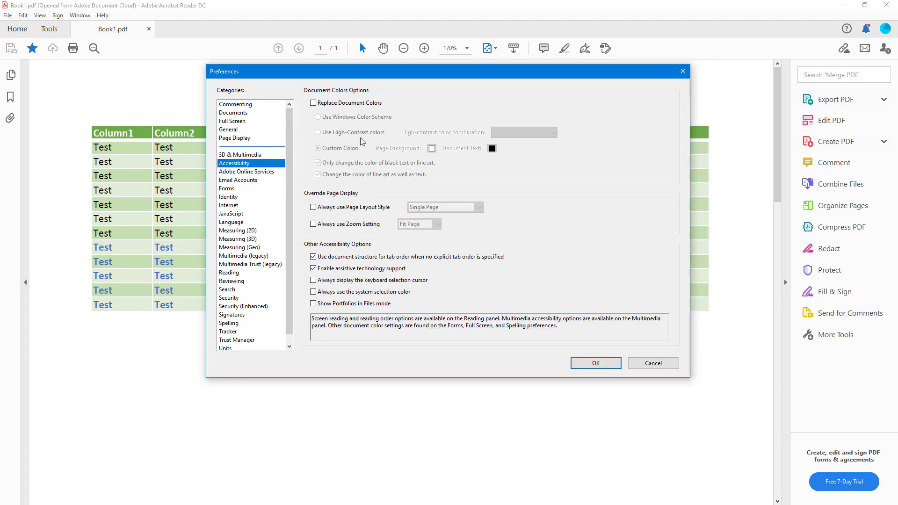
{"action": "mouse_move", "coordinate": [279, 195]}
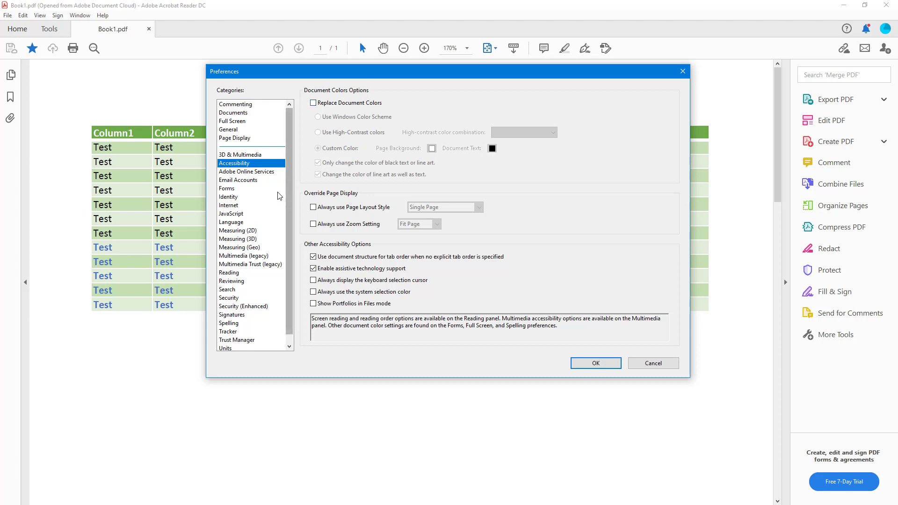
{"action": "left_click", "coordinate": [246, 171]}
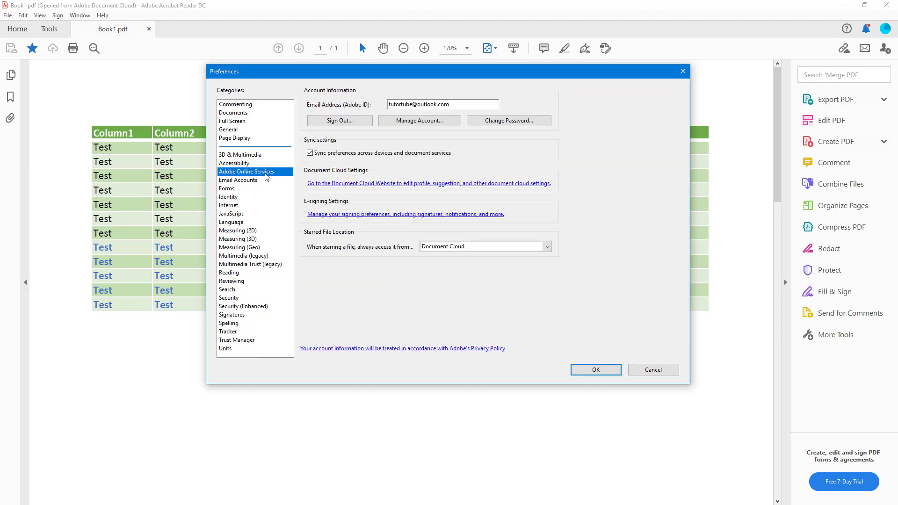
{"action": "mouse_move", "coordinate": [263, 187]}
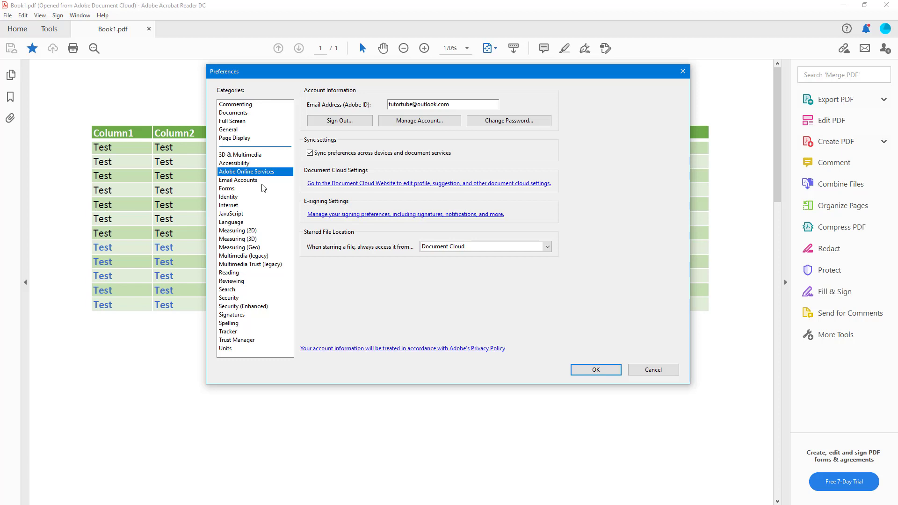
{"action": "left_click", "coordinate": [238, 179]}
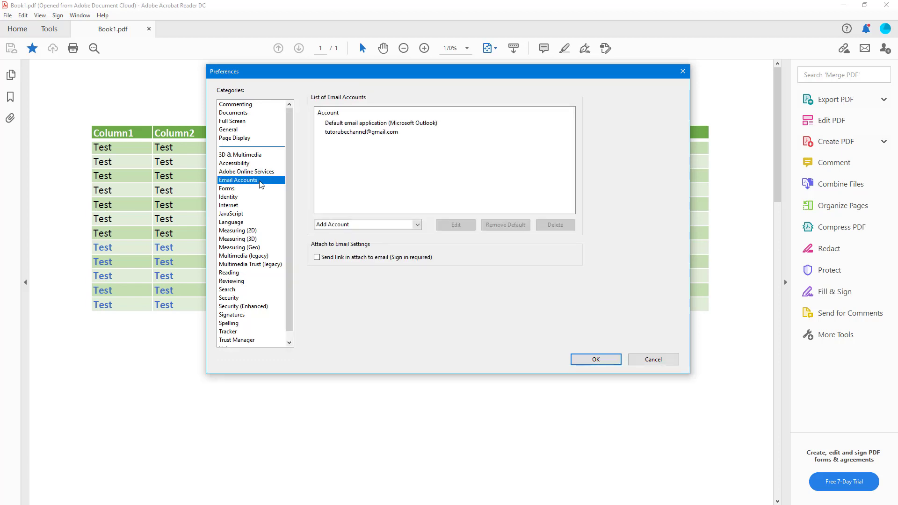
Step: Step through Forms, Identity, Internet and JavaScript preferences, ending on Language with English selected
{"action": "left_click", "coordinate": [227, 188]}
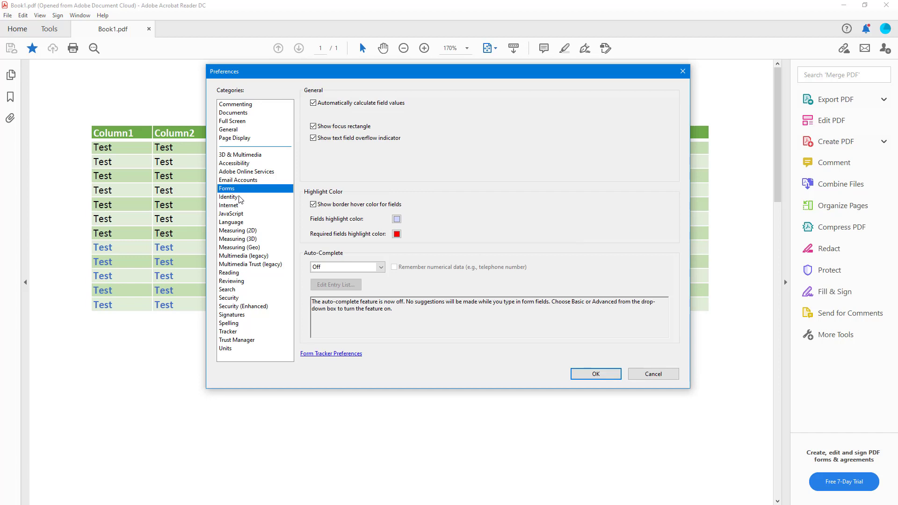
{"action": "left_click", "coordinate": [228, 197]}
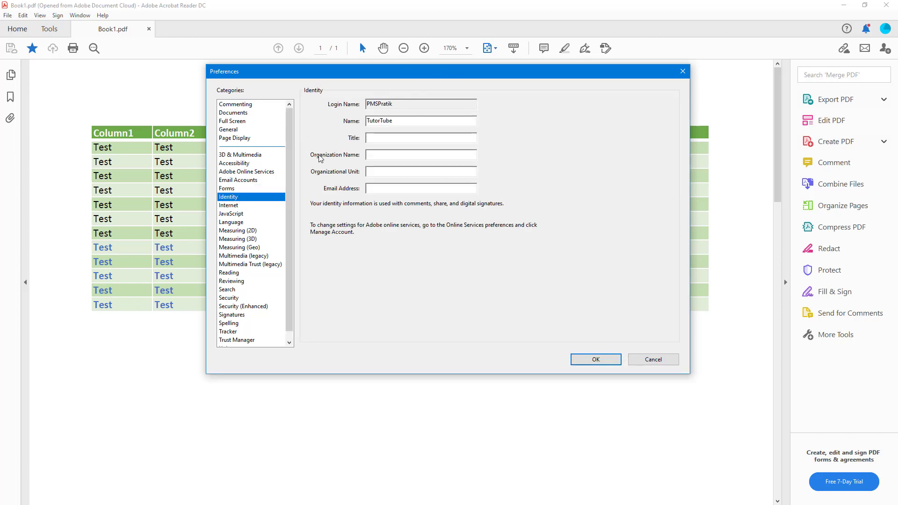
{"action": "left_click", "coordinate": [229, 205]}
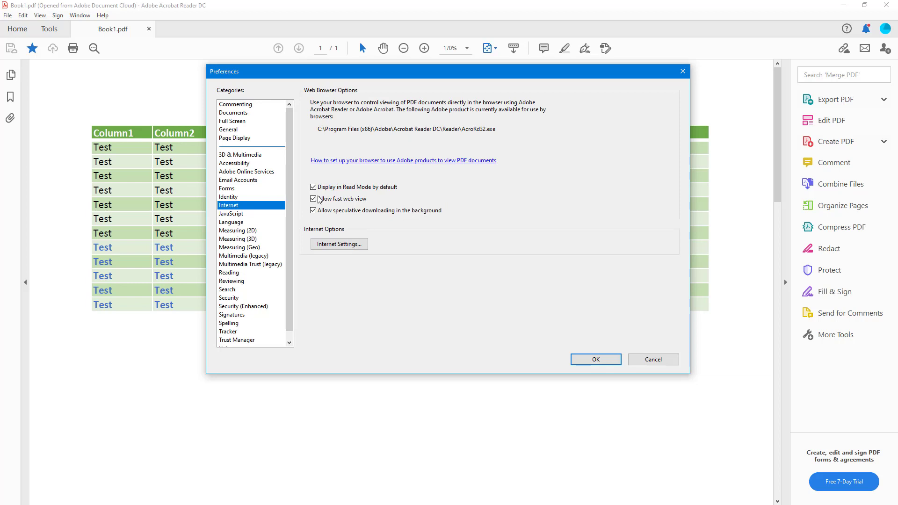
{"action": "left_click", "coordinate": [231, 223]}
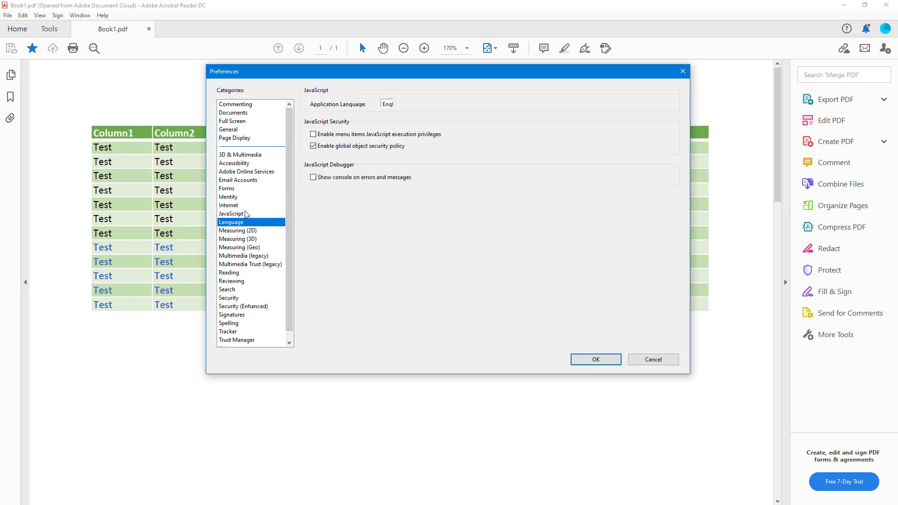
{"action": "left_click", "coordinate": [231, 213]}
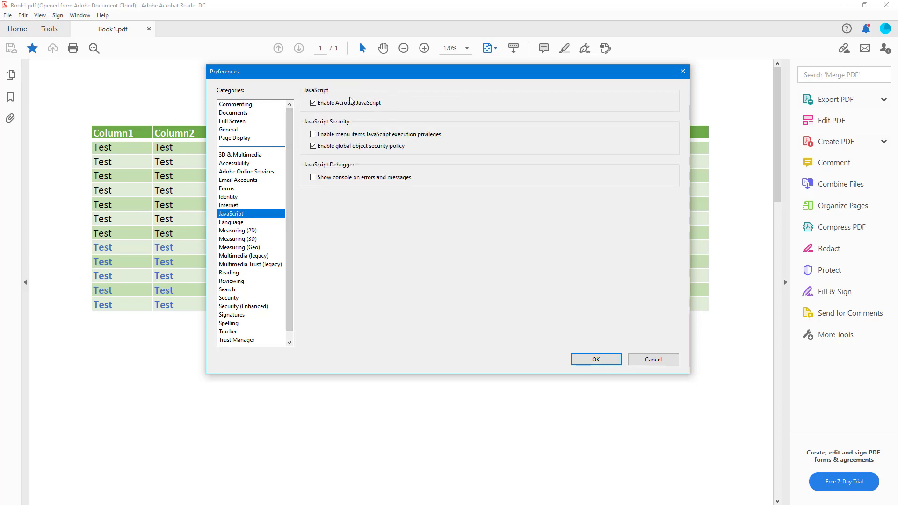
{"action": "left_click", "coordinate": [231, 221]}
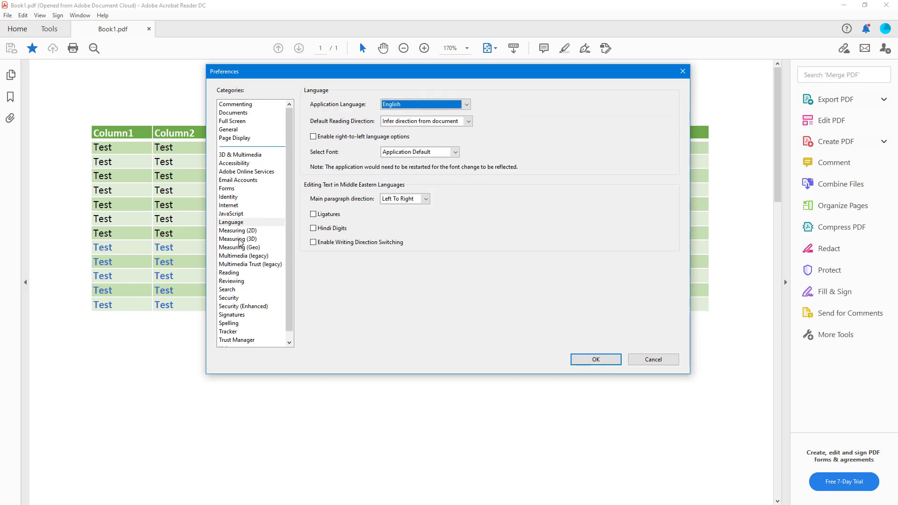
Step: View the 2D, 3D and Geo measuring preferences, then the legacy Multimedia category
{"action": "left_click", "coordinate": [238, 230]}
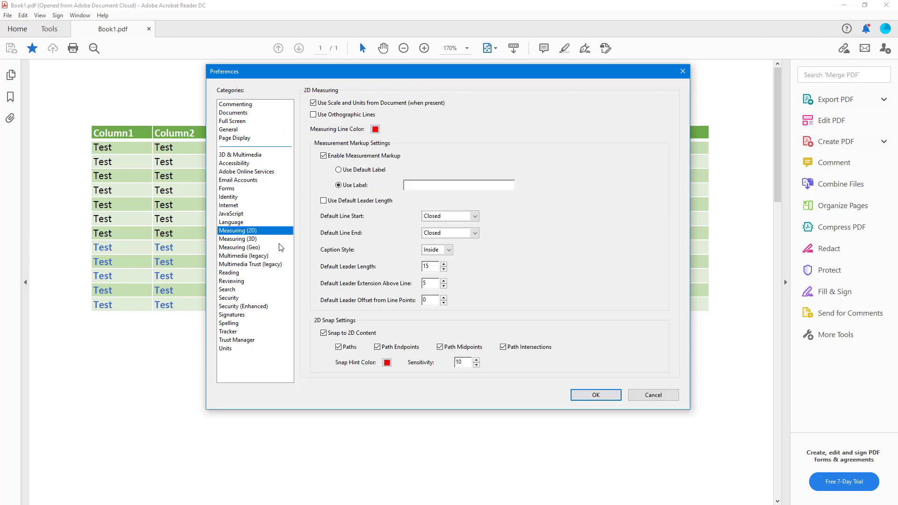
{"action": "mouse_move", "coordinate": [338, 245]}
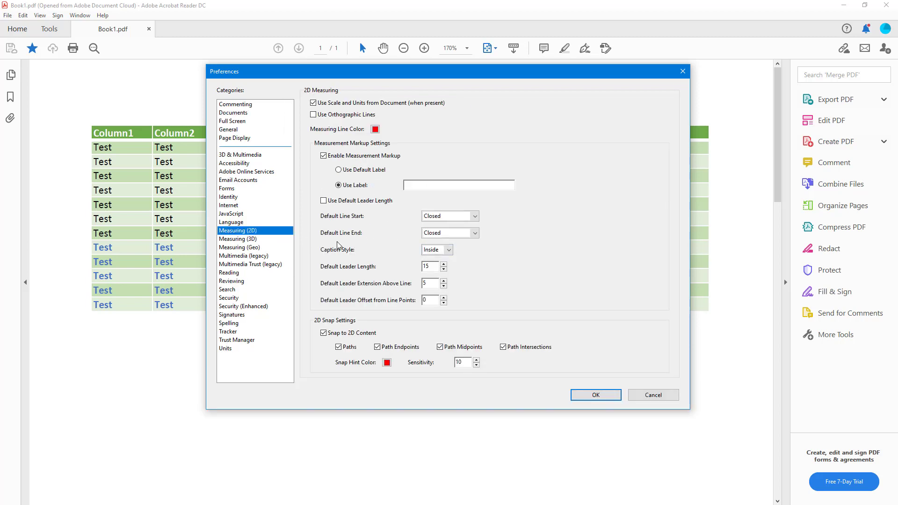
{"action": "left_click", "coordinate": [237, 239]}
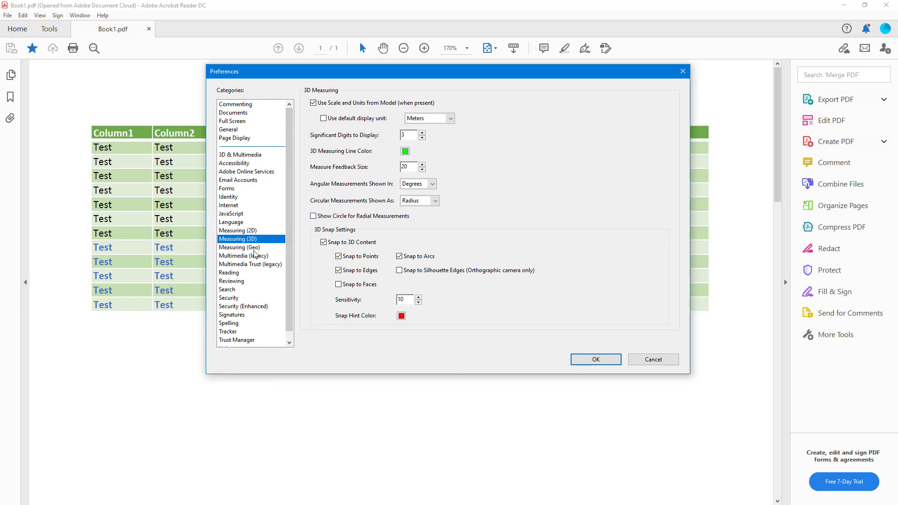
{"action": "left_click", "coordinate": [239, 247]}
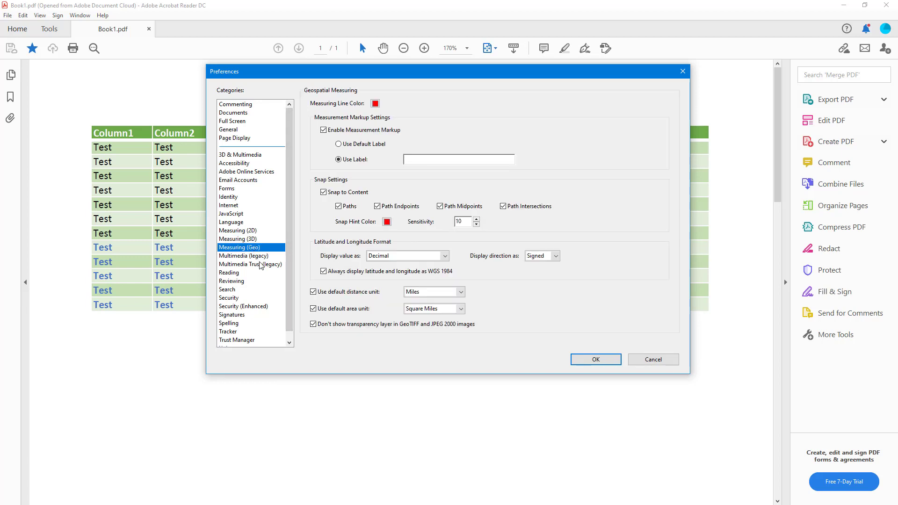
{"action": "left_click", "coordinate": [243, 255]}
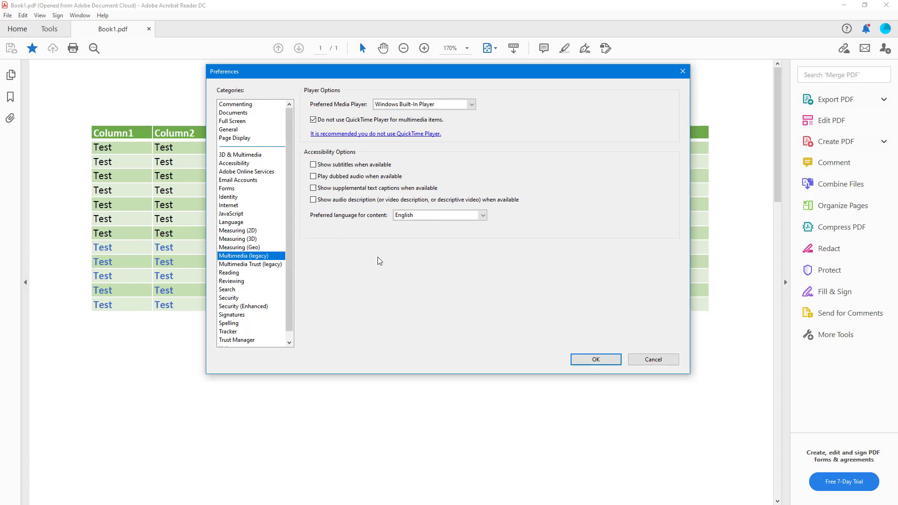
Step: Check the preferred media player choices, view Multimedia Trust (legacy), then the Reading preferences
{"action": "left_click", "coordinate": [470, 104]}
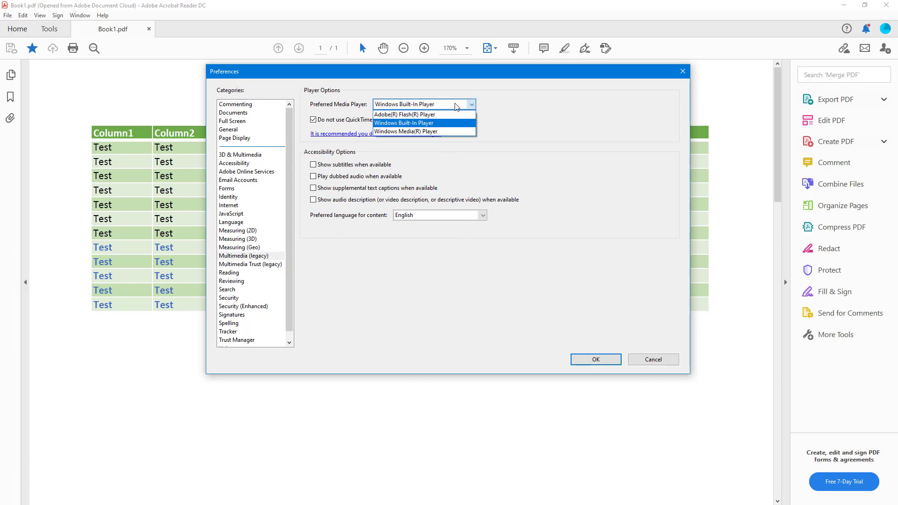
{"action": "mouse_move", "coordinate": [439, 129]}
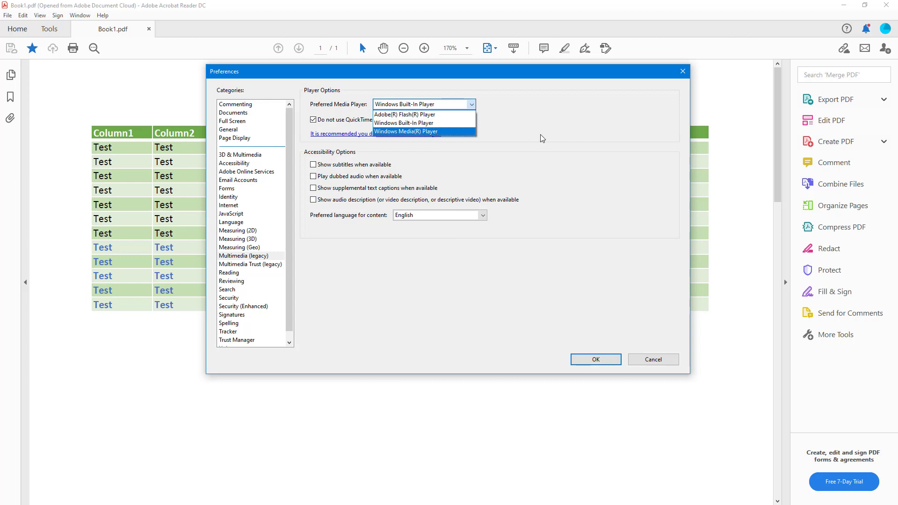
{"action": "left_click", "coordinate": [251, 264]}
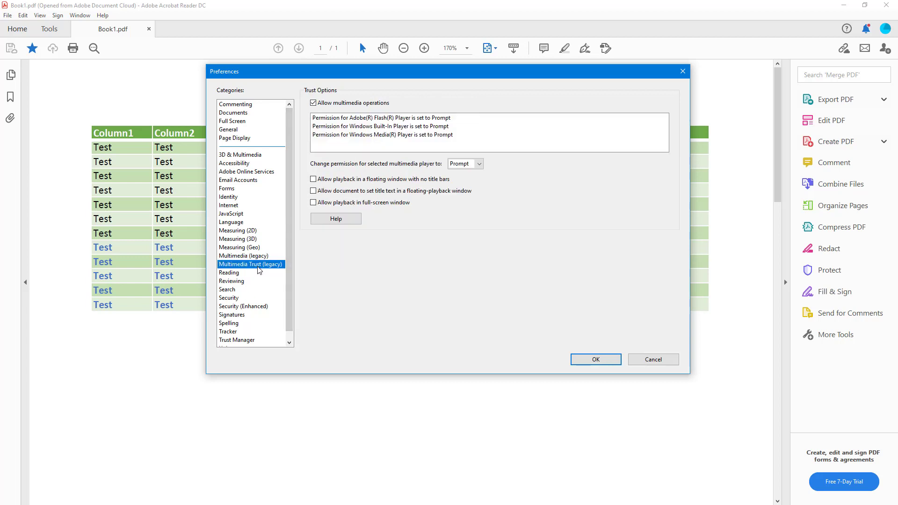
{"action": "mouse_move", "coordinate": [337, 231]}
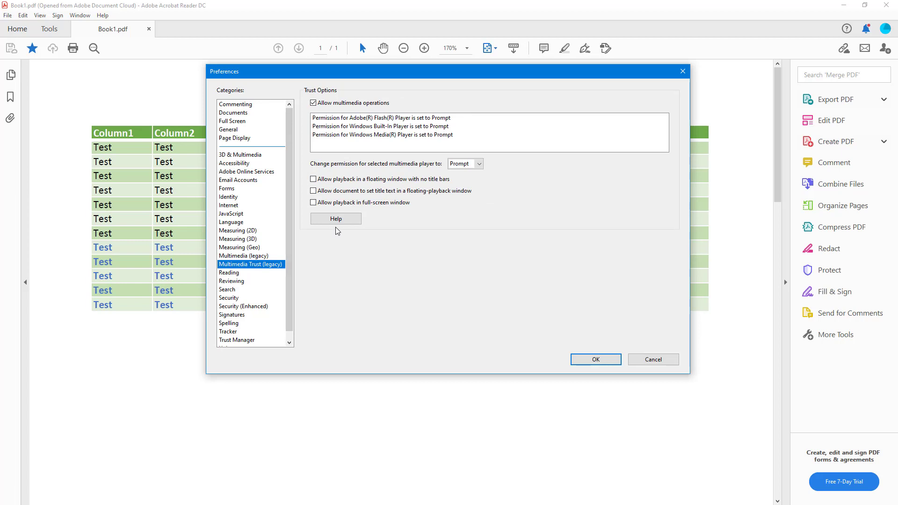
{"action": "left_click", "coordinate": [230, 272]}
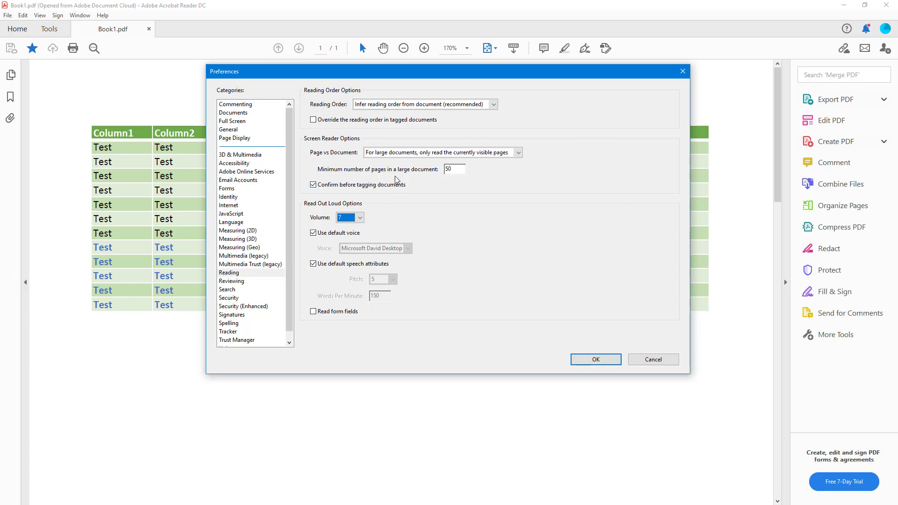
{"action": "mouse_move", "coordinate": [241, 285]}
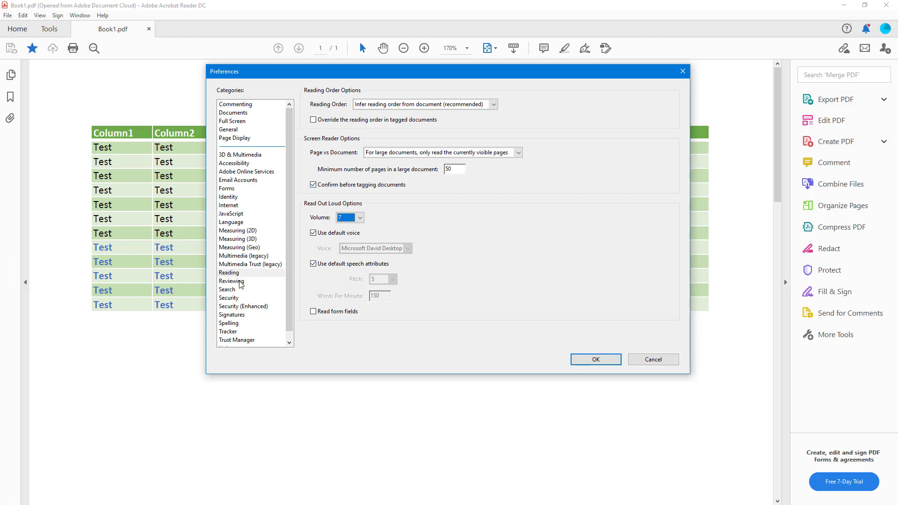
Step: View the Reviewing preferences, then show the Trust Manager category further down the list
{"action": "left_click", "coordinate": [231, 281]}
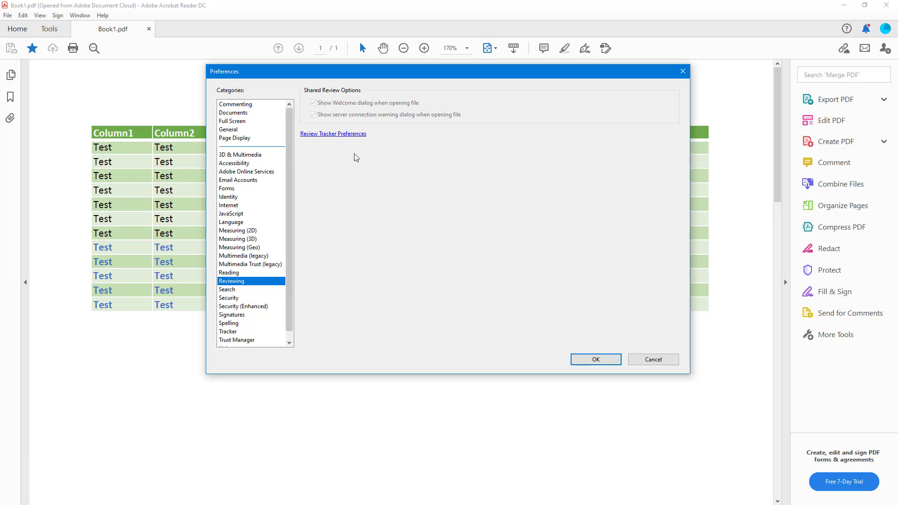
{"action": "mouse_move", "coordinate": [339, 134]}
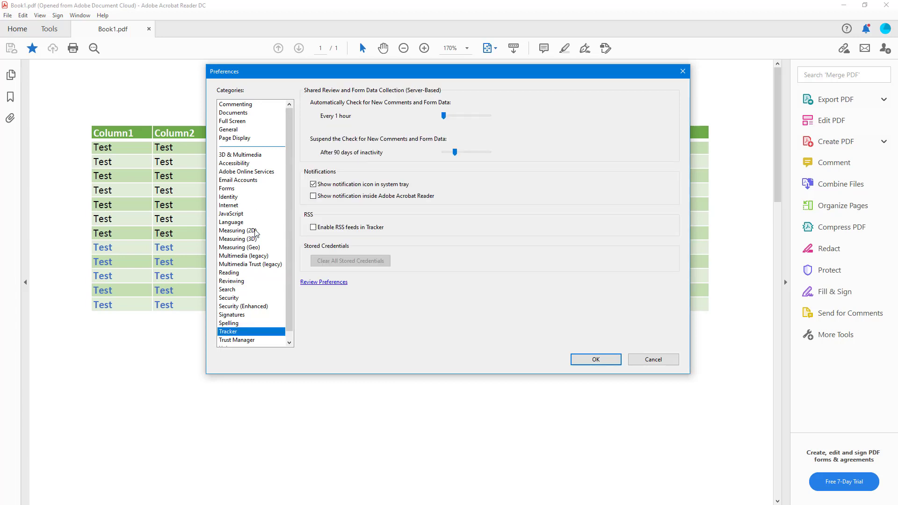
{"action": "scroll", "scroll_direction": "down", "scroll_amount": 3}
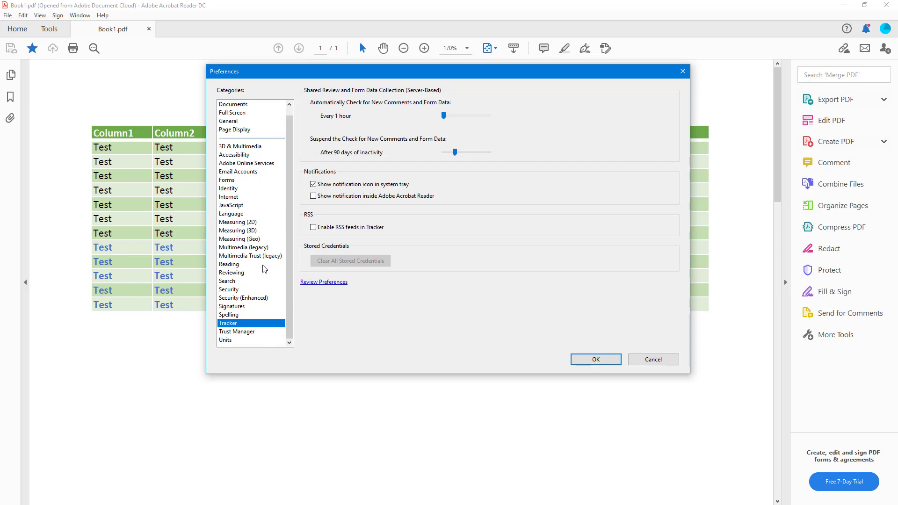
{"action": "left_click", "coordinate": [237, 331]}
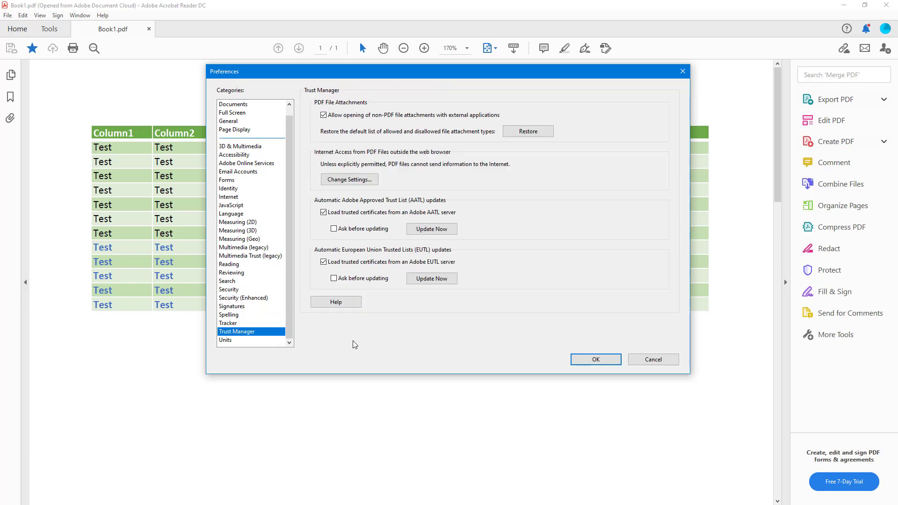
{"action": "mouse_move", "coordinate": [380, 114]}
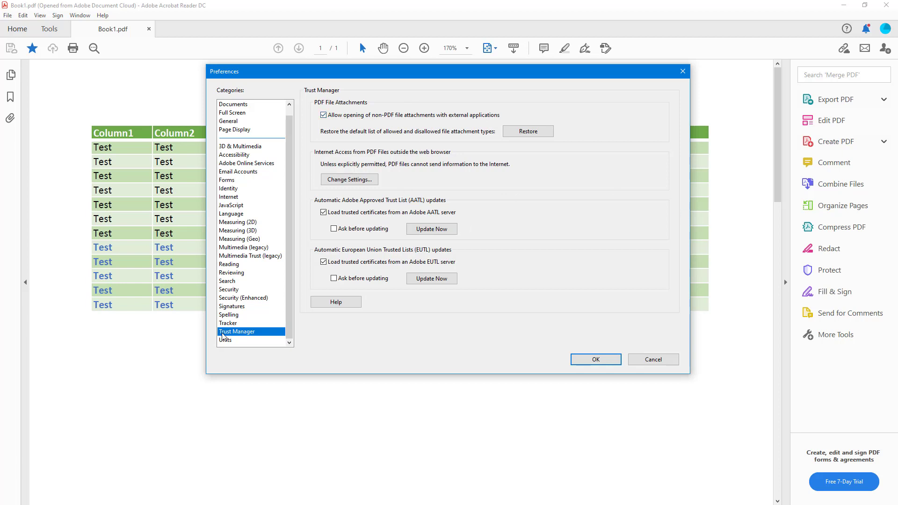
Step: Show the Units preferences and keep page units set to Inches after reviewing the choices
{"action": "left_click", "coordinate": [226, 339]}
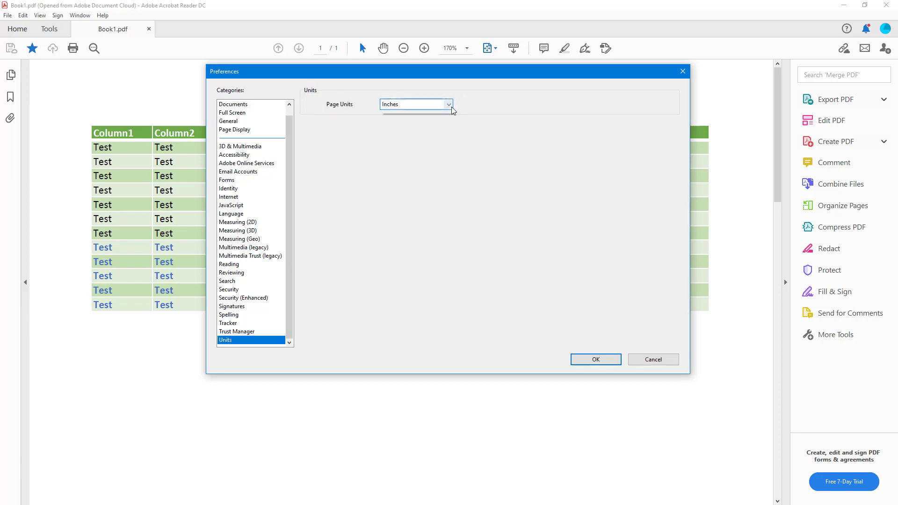
{"action": "left_click", "coordinate": [416, 103]}
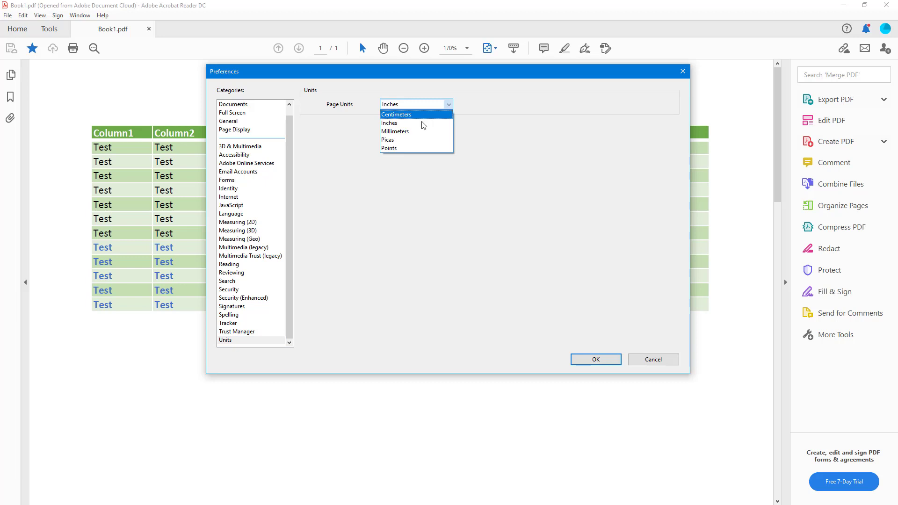
{"action": "left_click", "coordinate": [389, 123]}
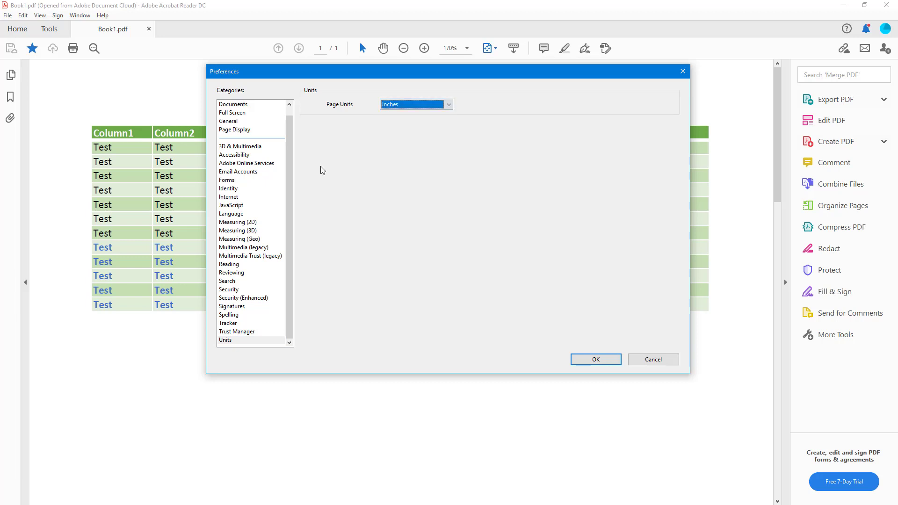